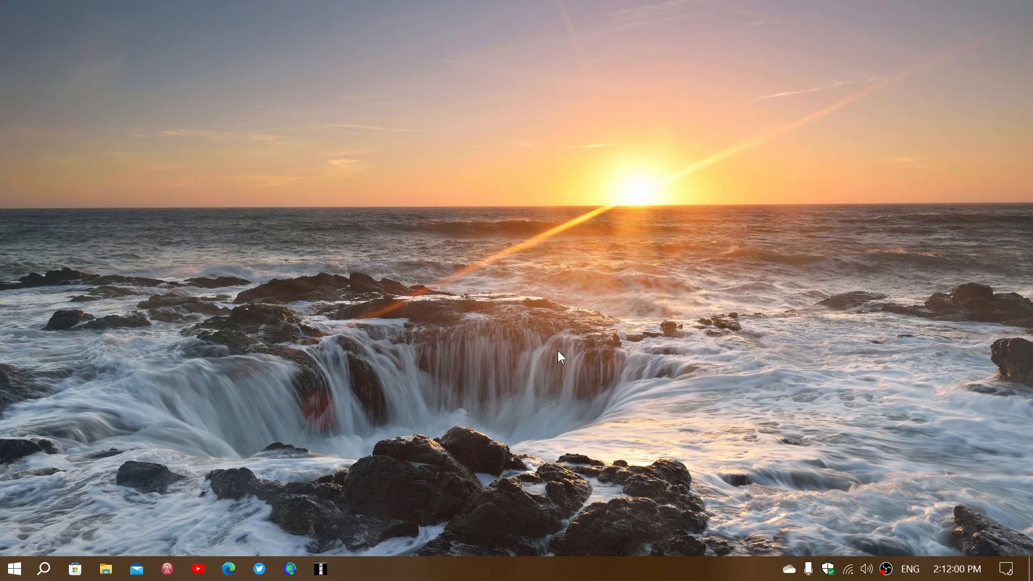
mouse_move(284, 407)
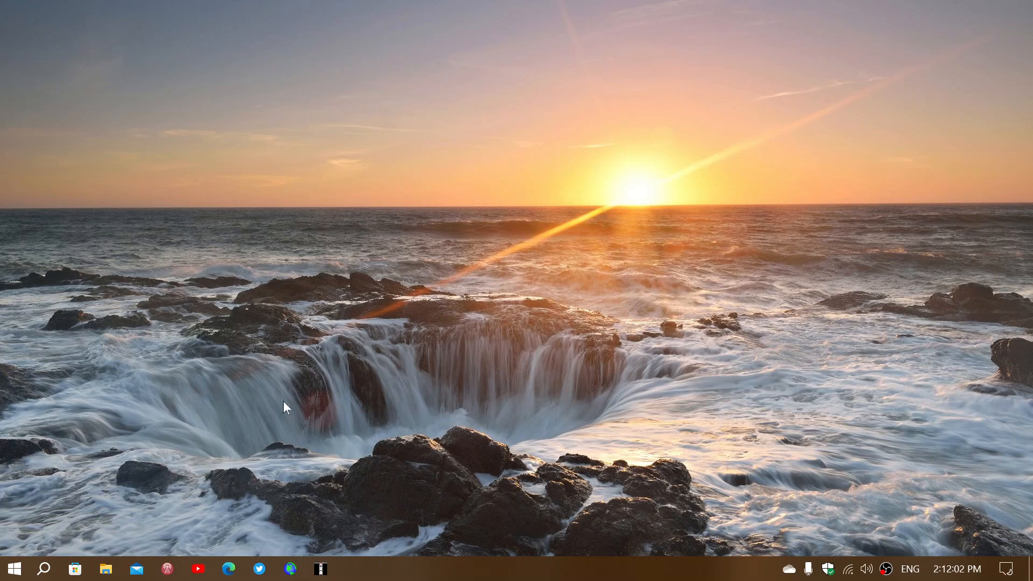
mouse_move(37, 549)
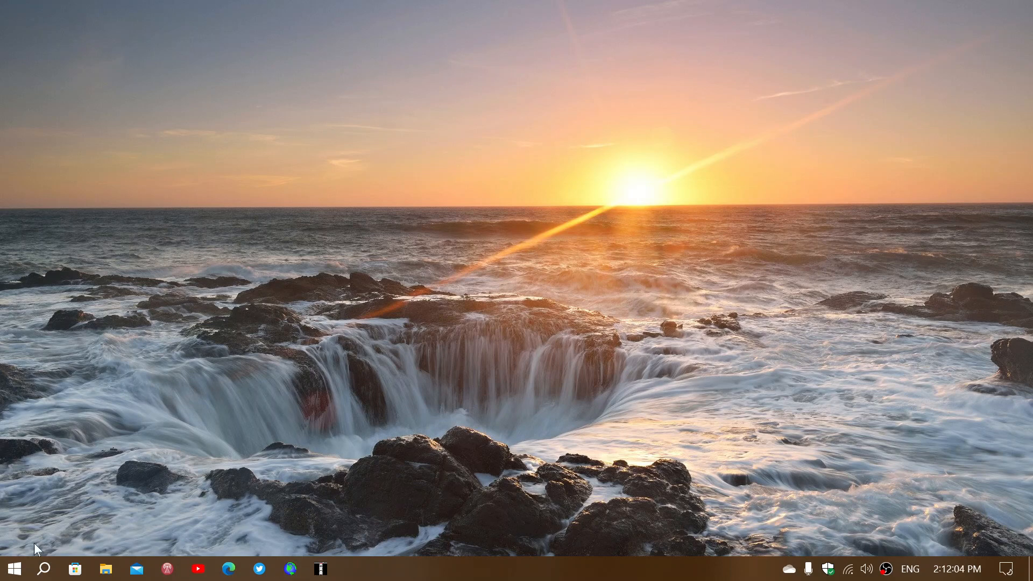
- From the Start menu reach Windows Settings and go into Update & Security
left_click(12, 568)
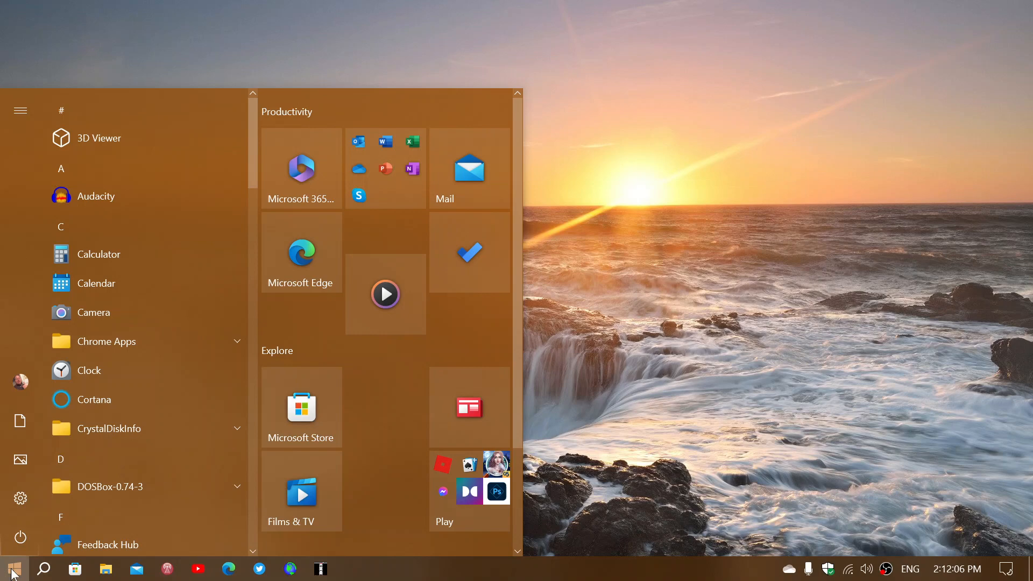
left_click(12, 569)
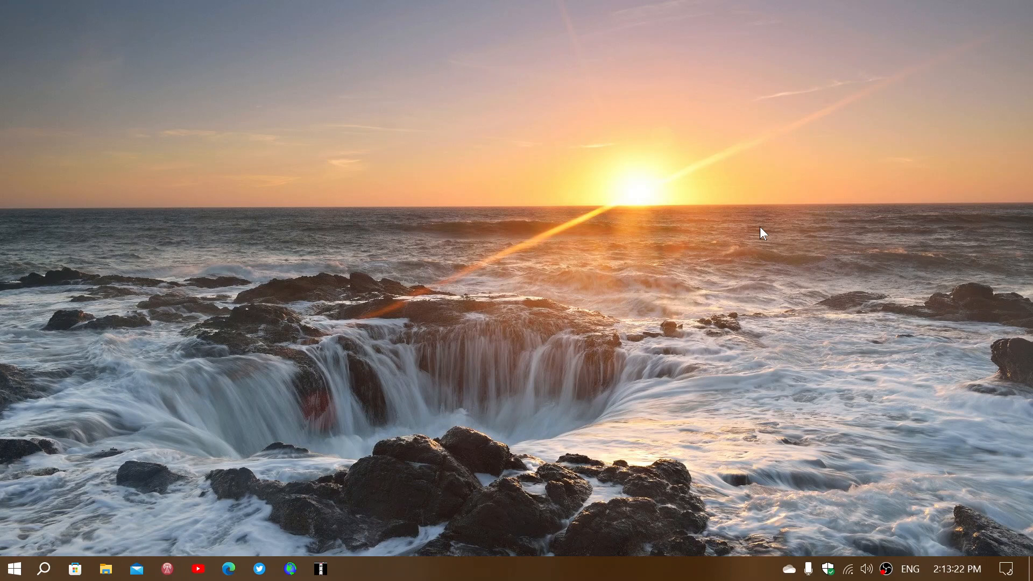
mouse_move(10, 569)
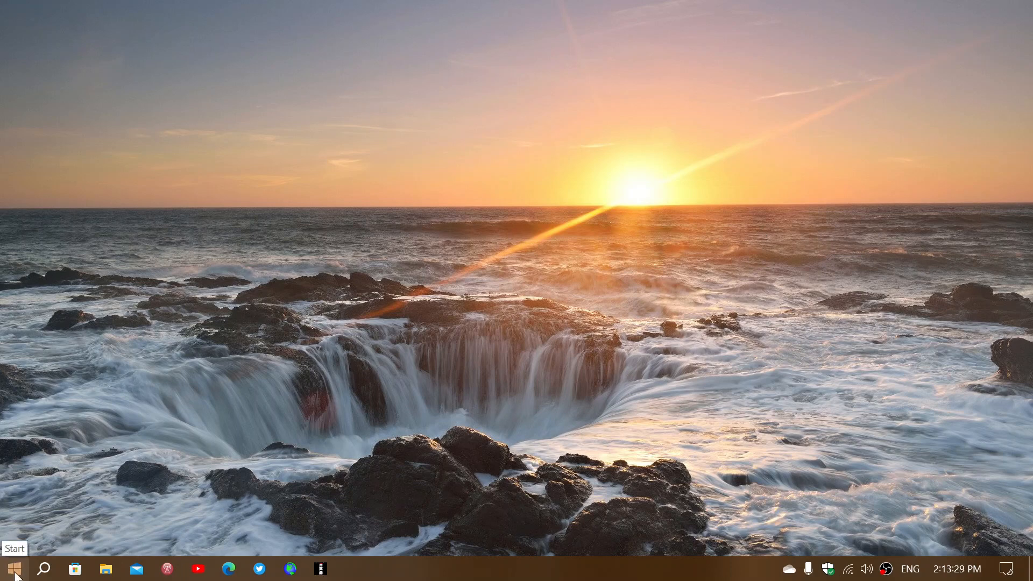
left_click(12, 569)
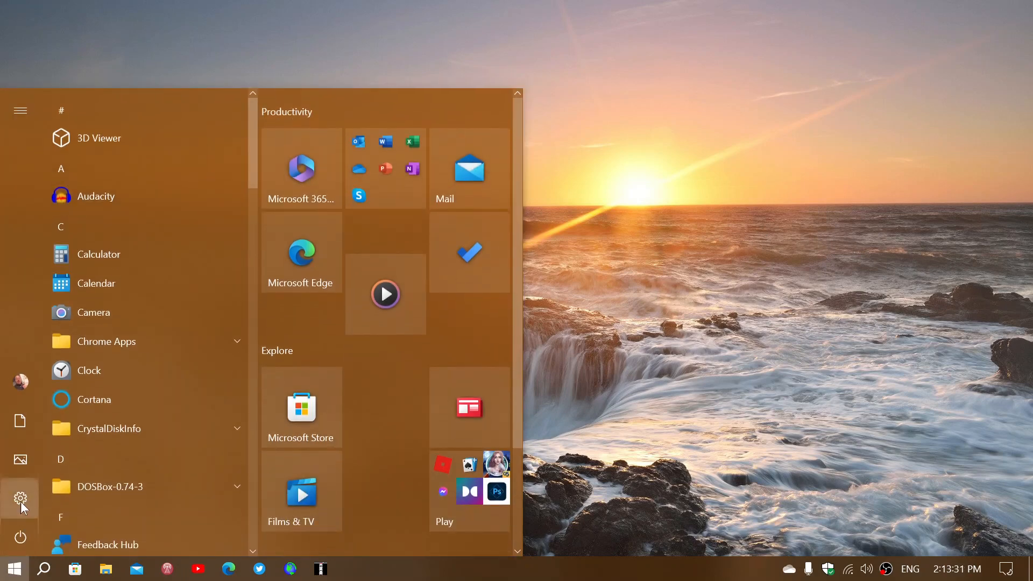
left_click(19, 497)
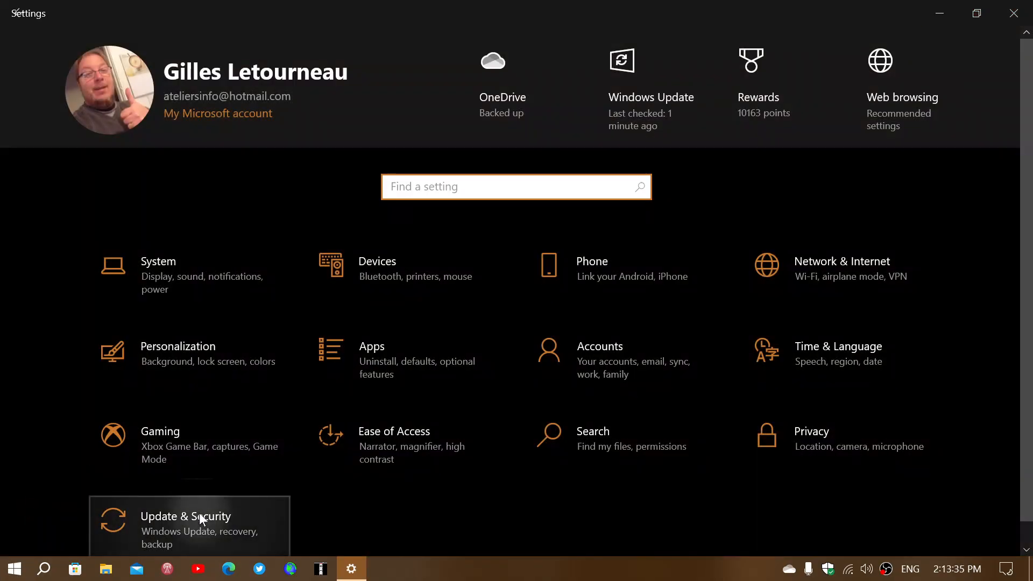
left_click(186, 516)
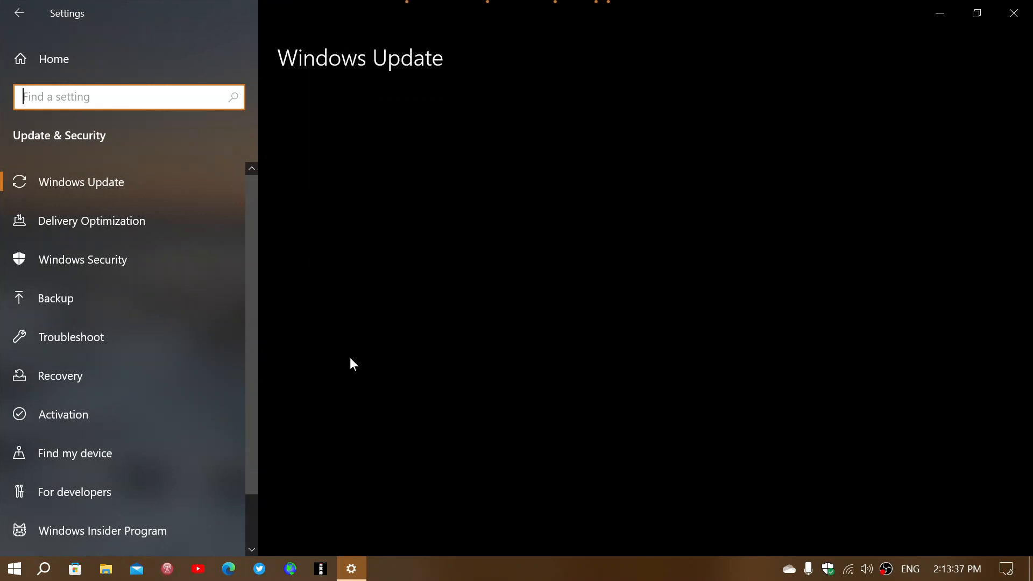
mouse_move(572, 368)
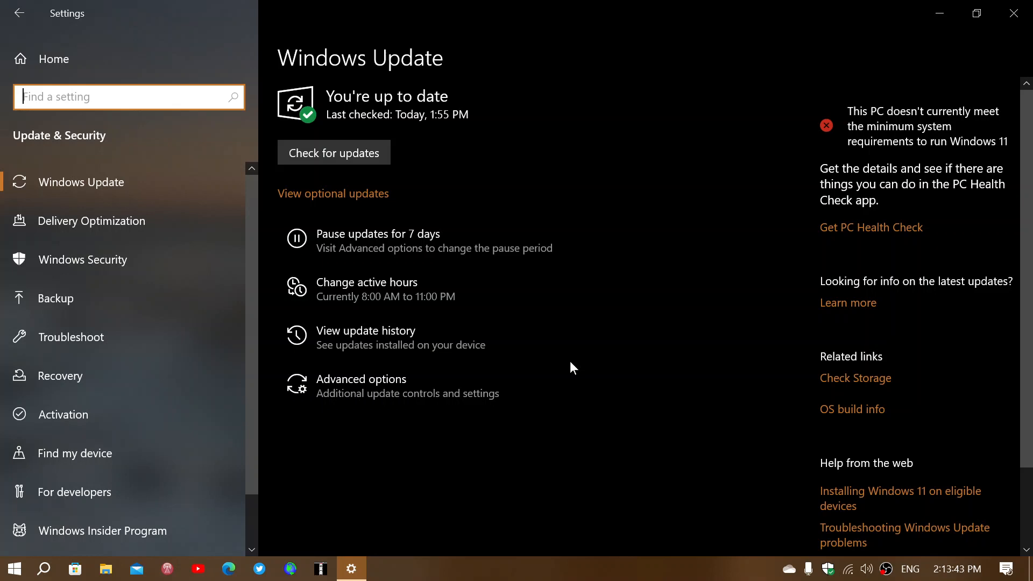
mouse_move(531, 362)
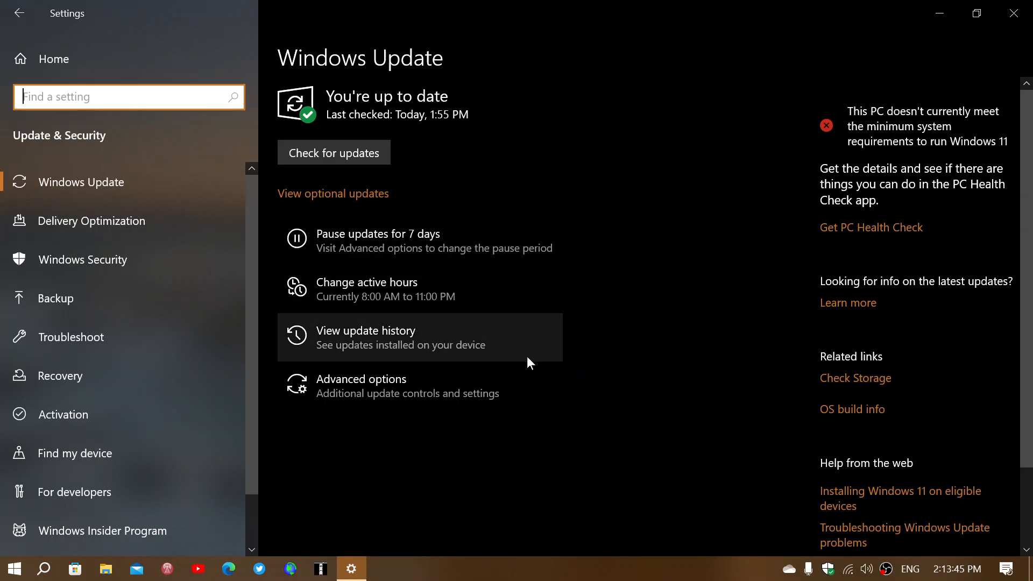
mouse_move(457, 335)
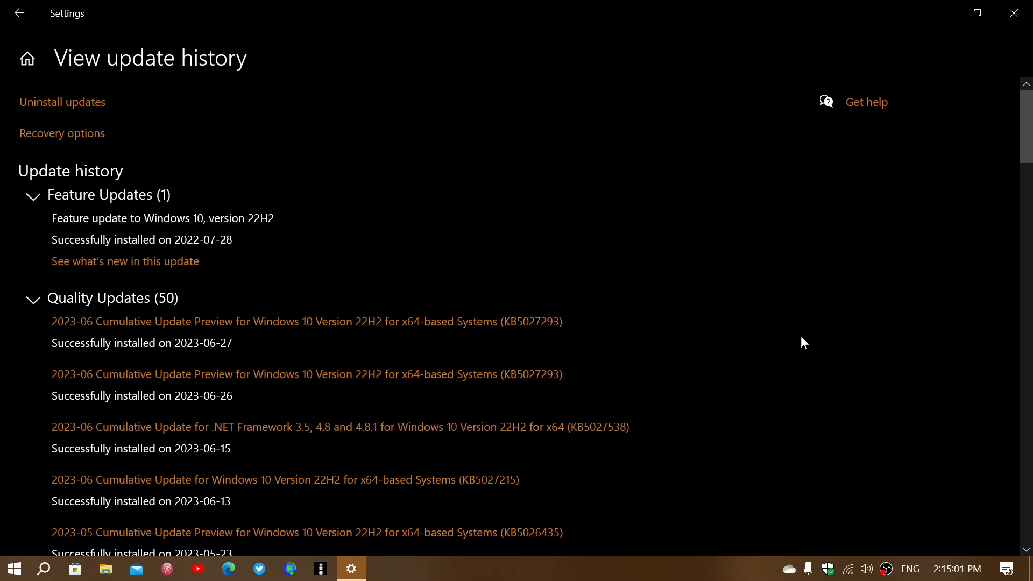
mouse_move(1014, 13)
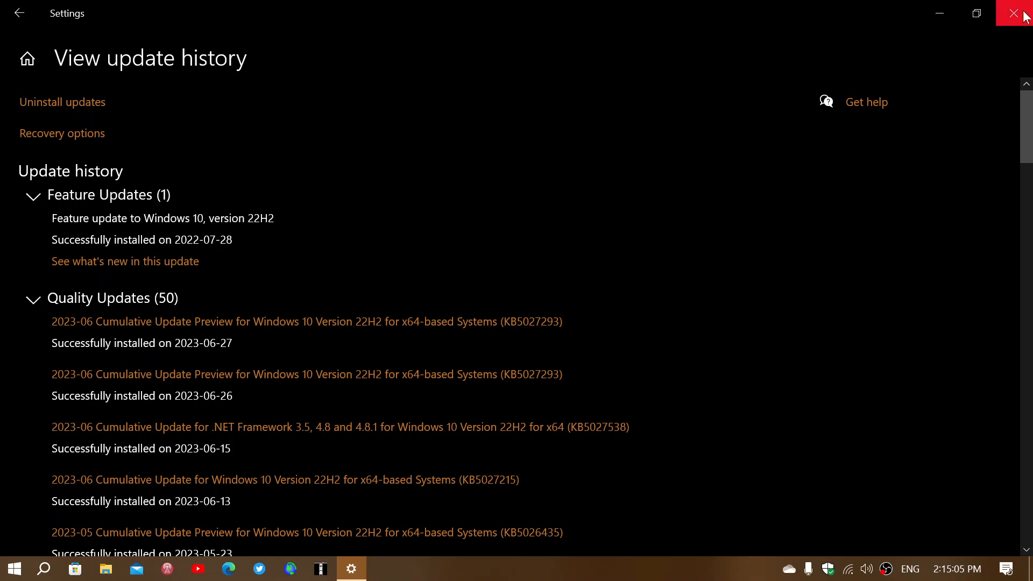
- Close the Settings window, leaving the Windows 10 desktop clear
left_click(1020, 13)
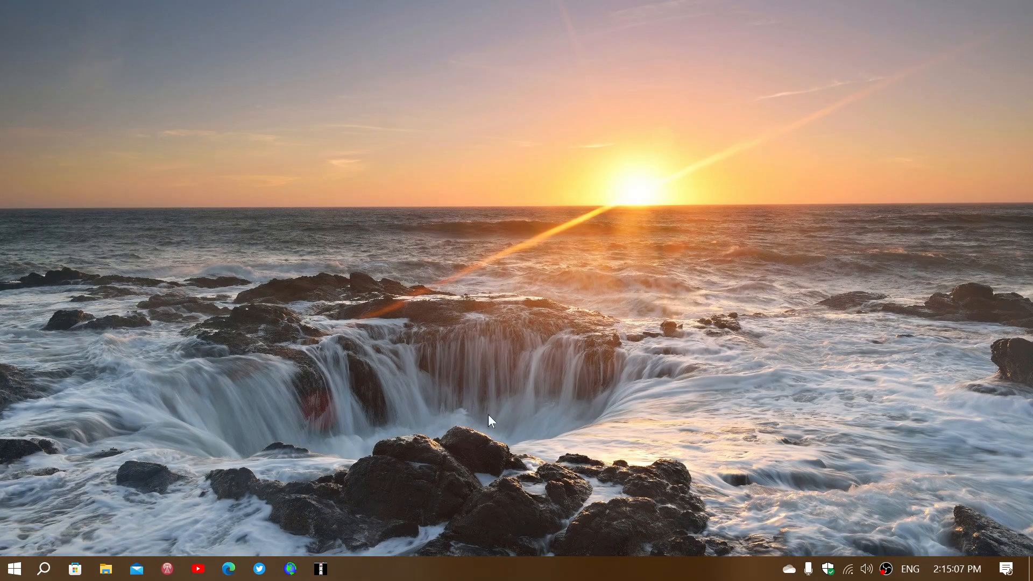
mouse_move(459, 451)
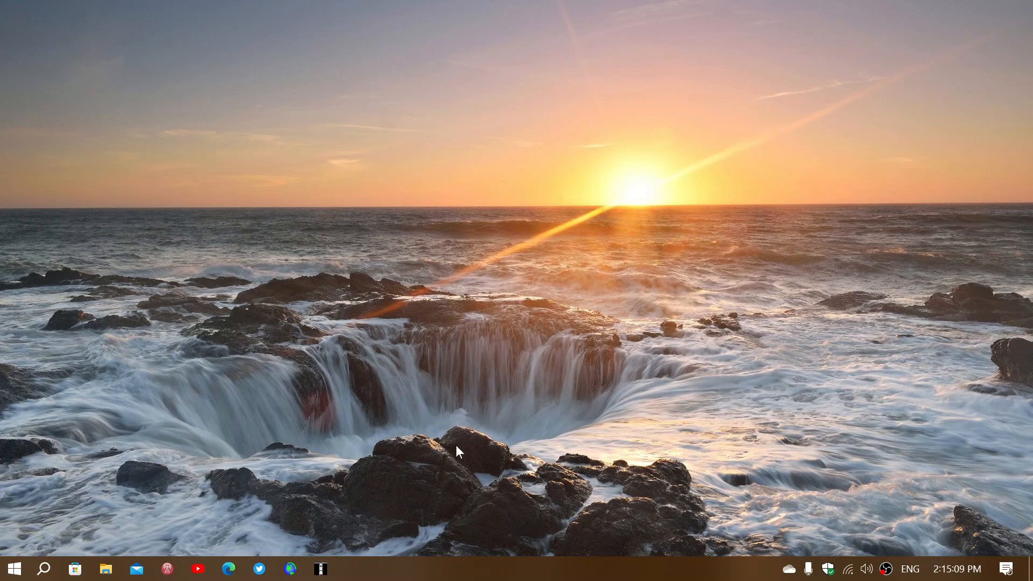